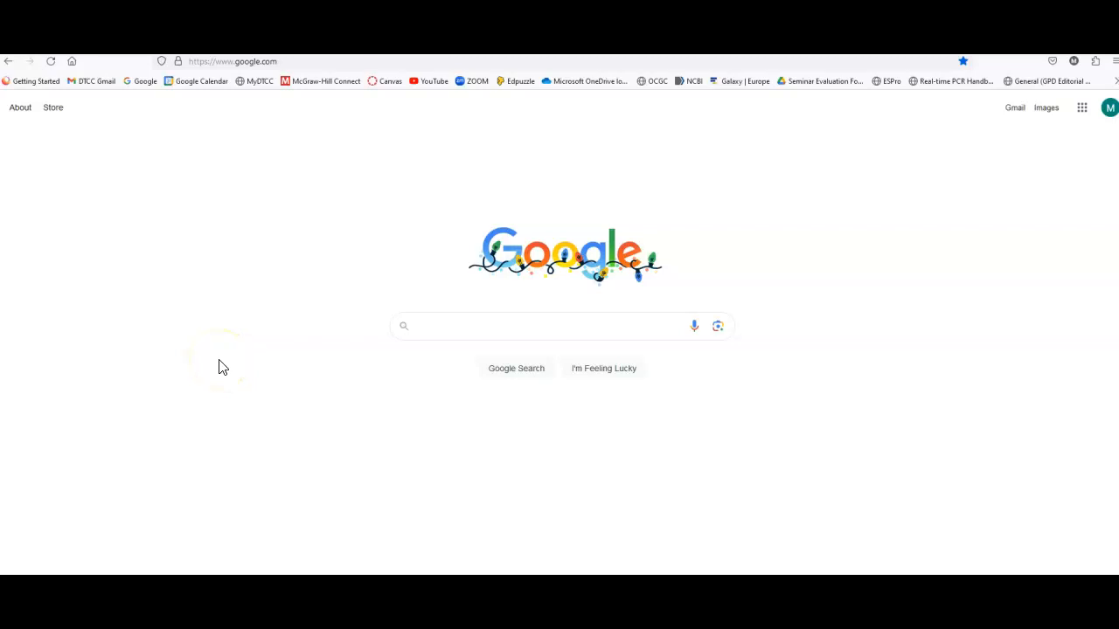
# Step: Search Google for 'uniprot'
pyautogui.click(560, 325)
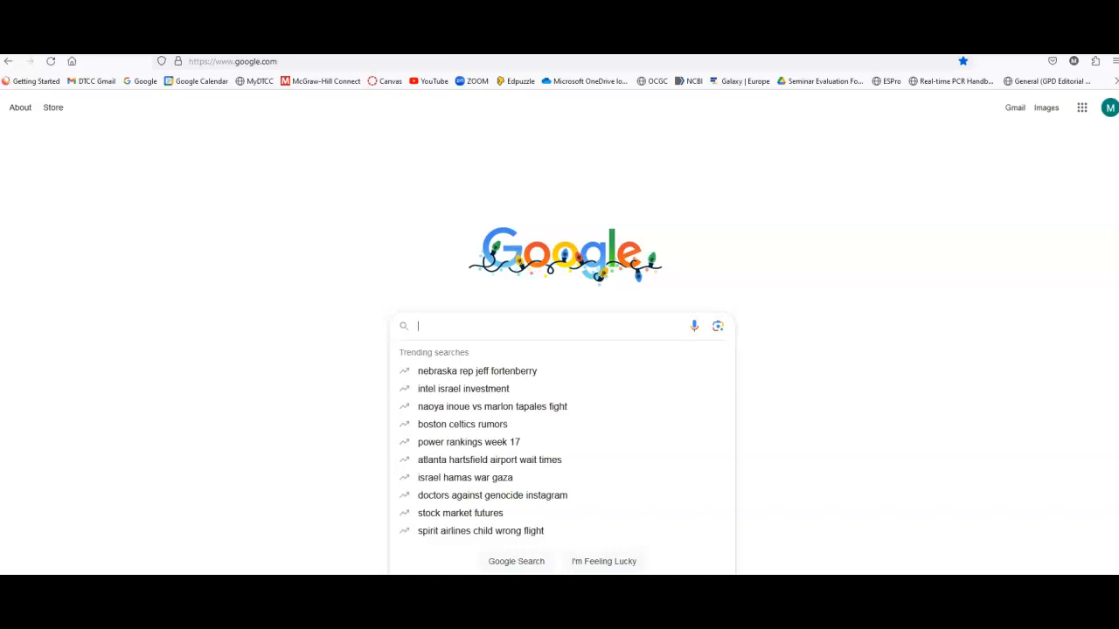
pyautogui.write('uniprot')
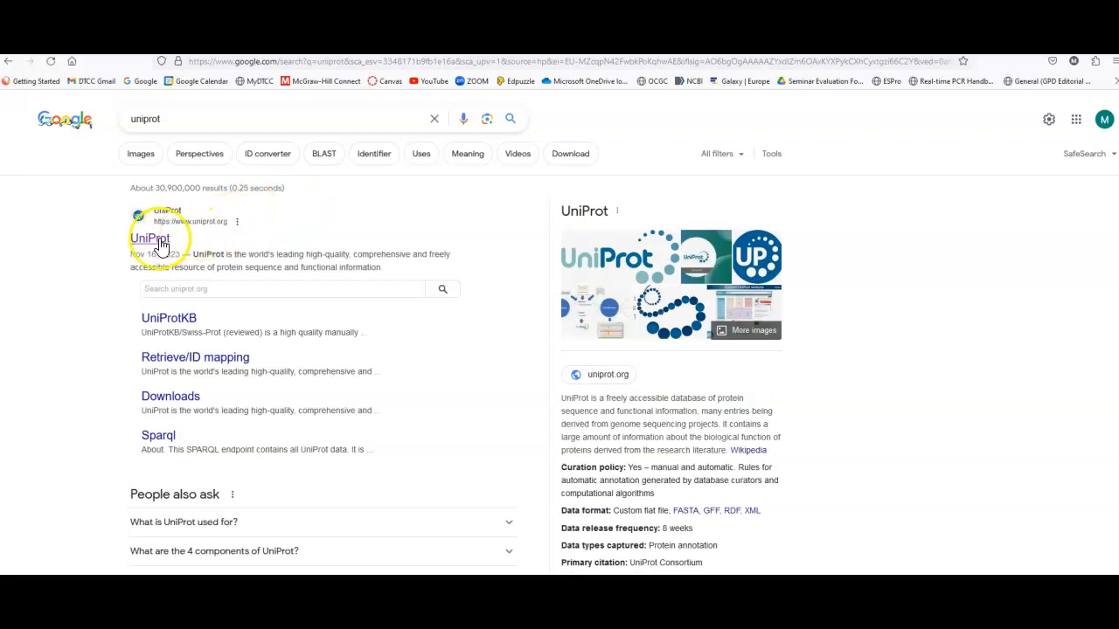
# Step: Open the UniProt website and enter 'p53' in the Find your protein box
pyautogui.click(149, 238)
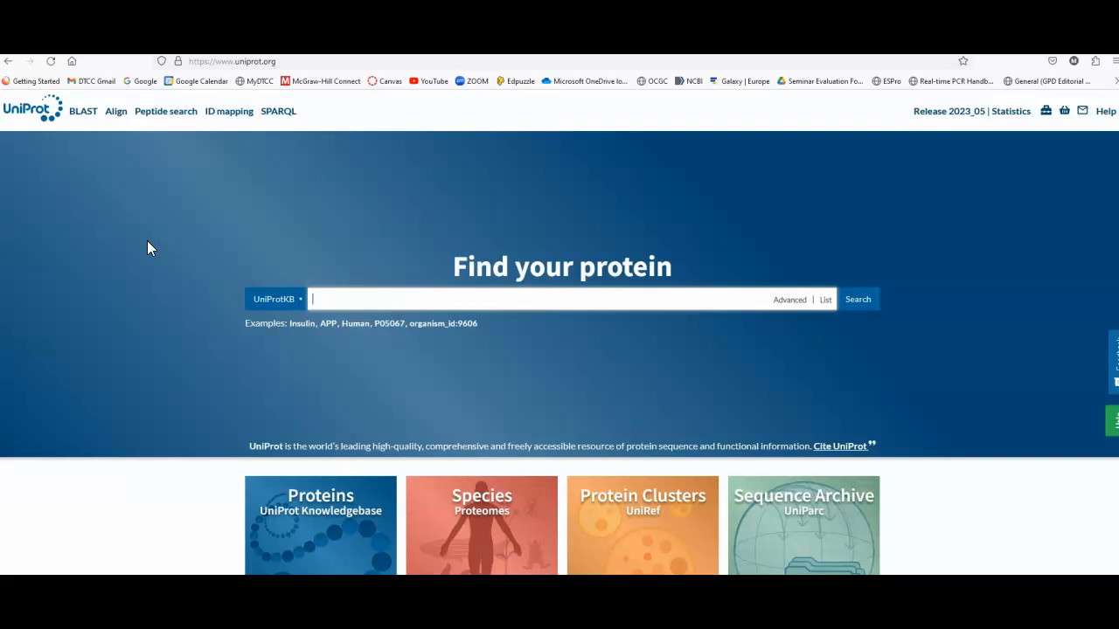
pyautogui.write('p')
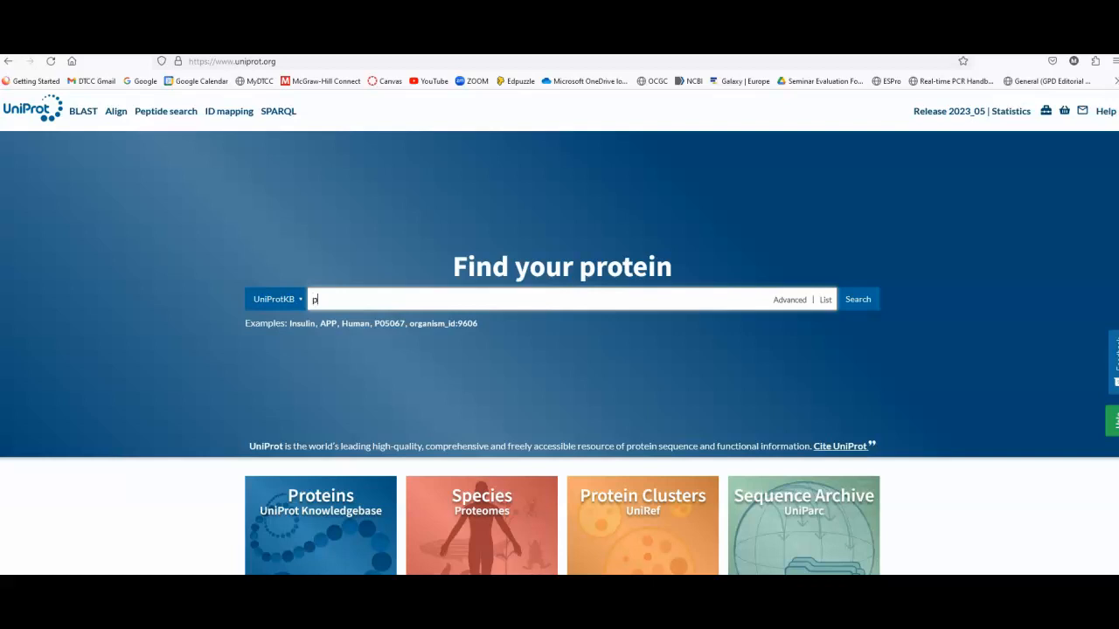
pyautogui.write('53')
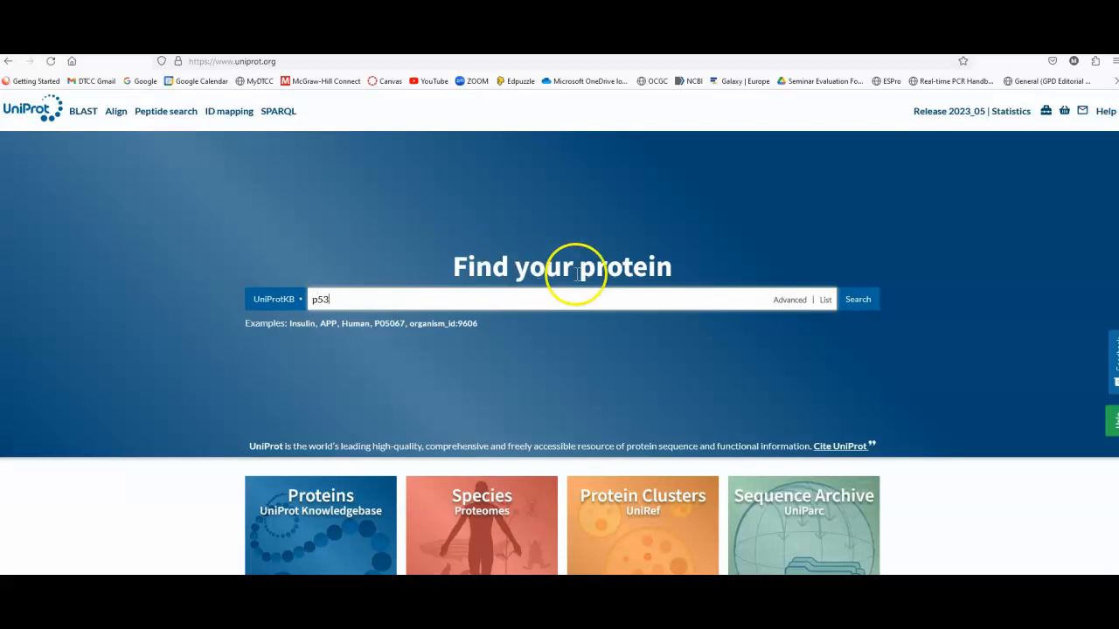
# Step: Search UniProtKB for p53 and scroll through the matching entries from many organisms
pyautogui.click(857, 299)
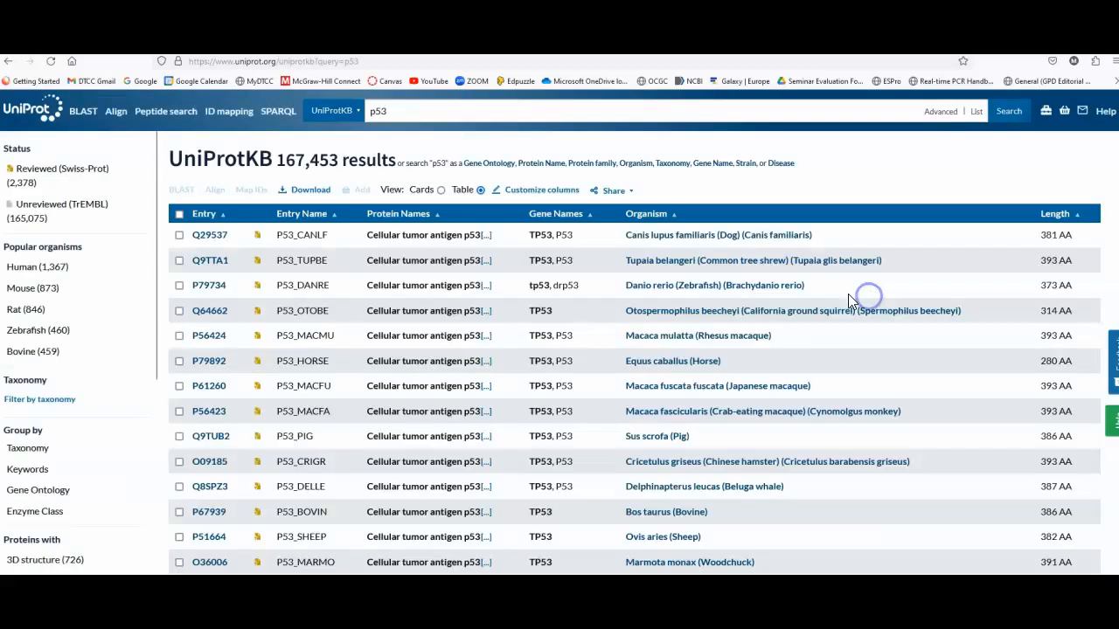
pyautogui.moveTo(616, 343)
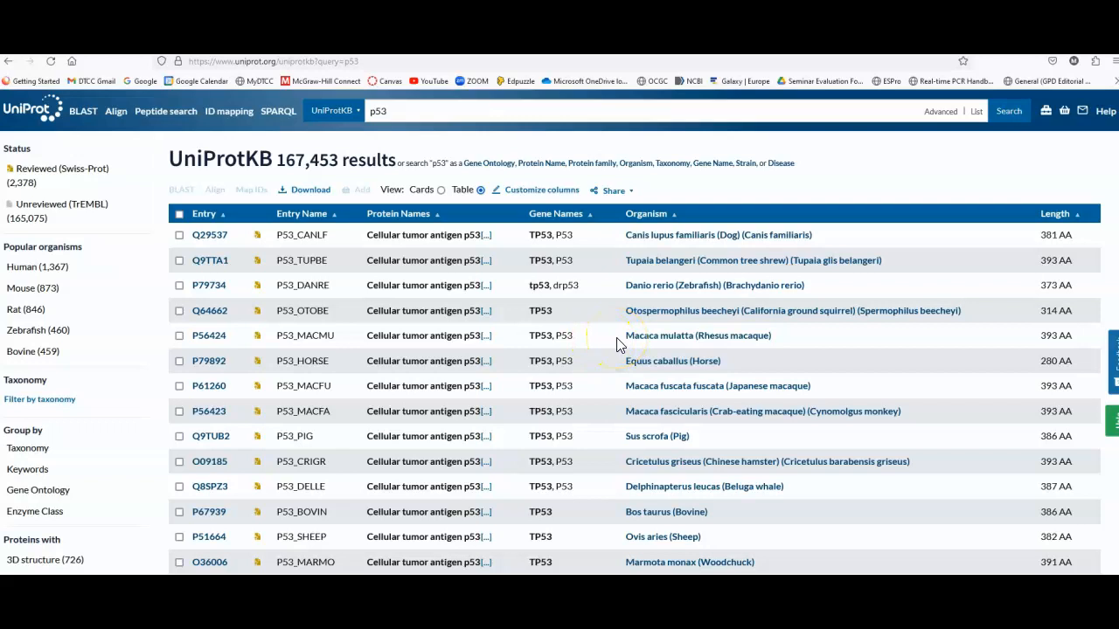
pyautogui.scroll(-3)
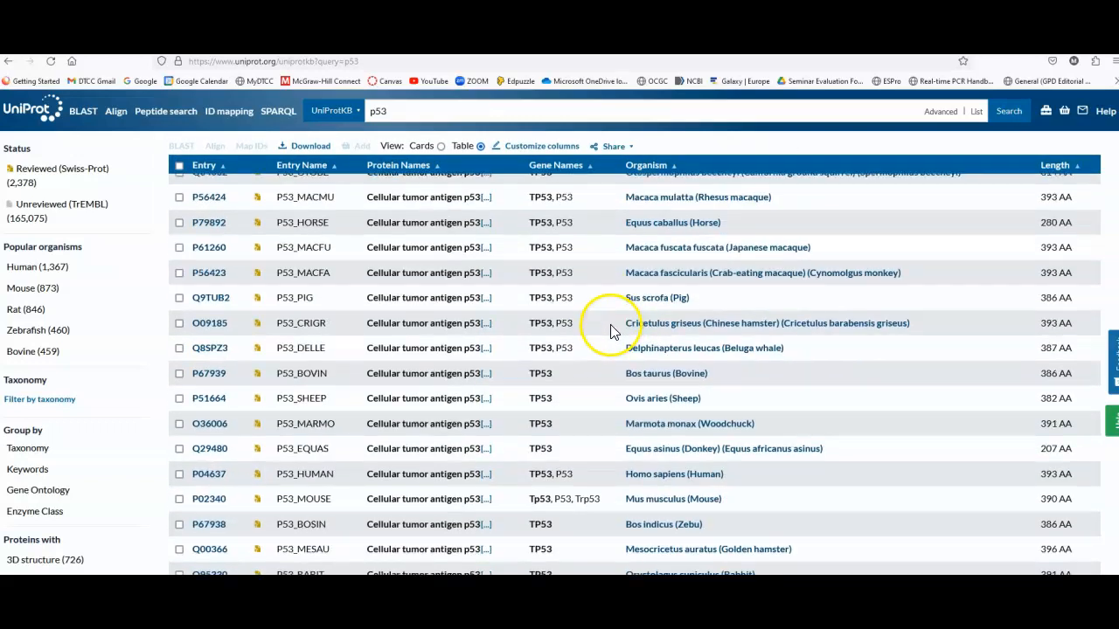
pyautogui.scroll(-3)
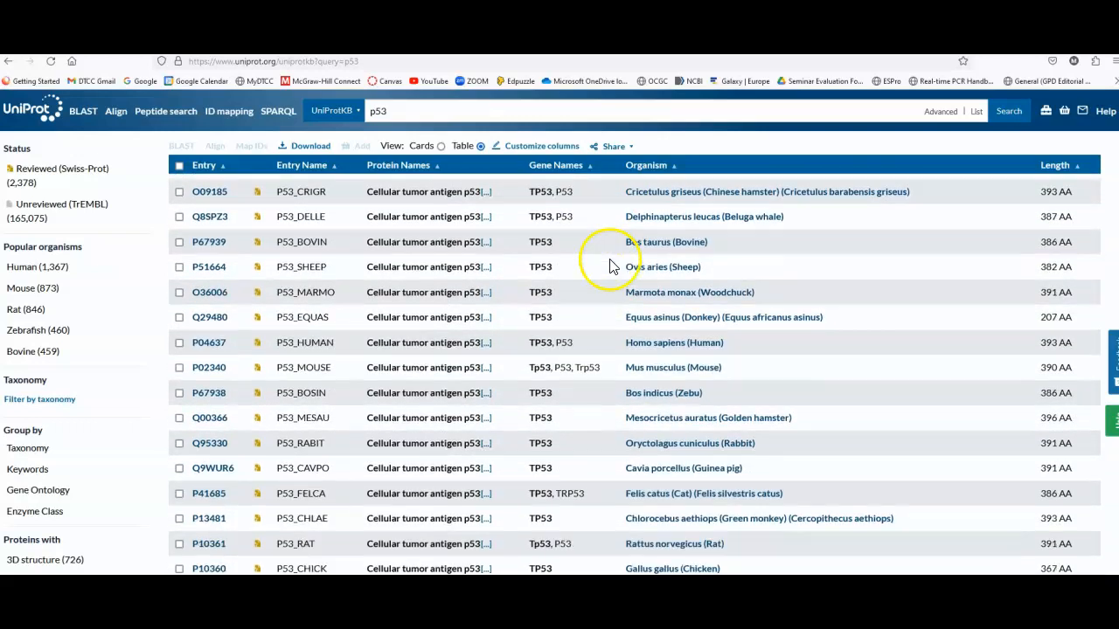
pyautogui.scroll(-3)
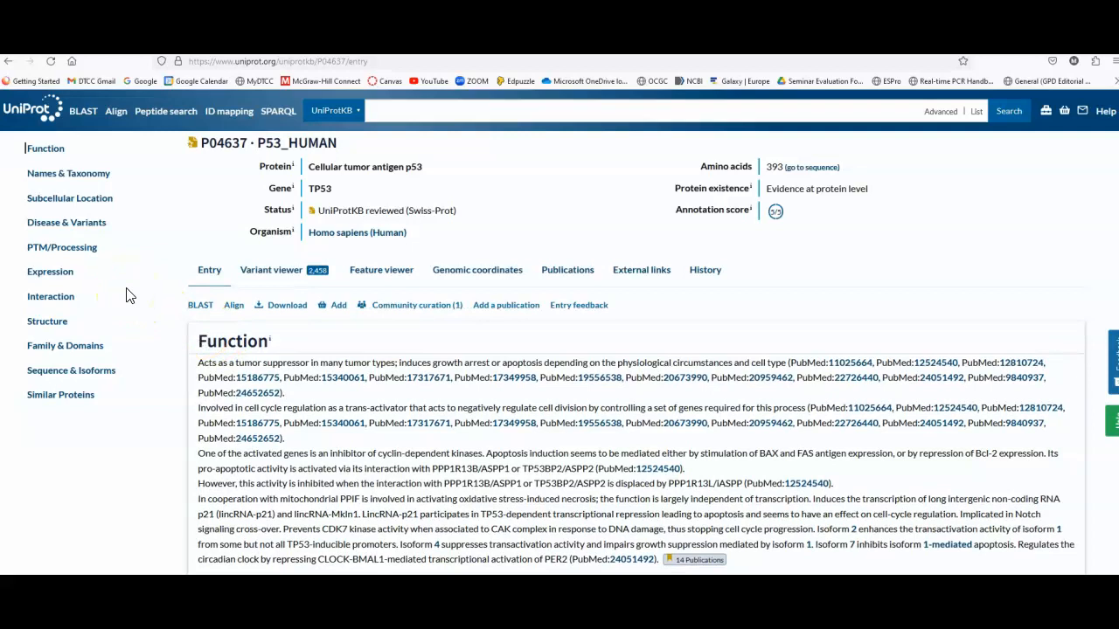
pyautogui.moveTo(95, 181)
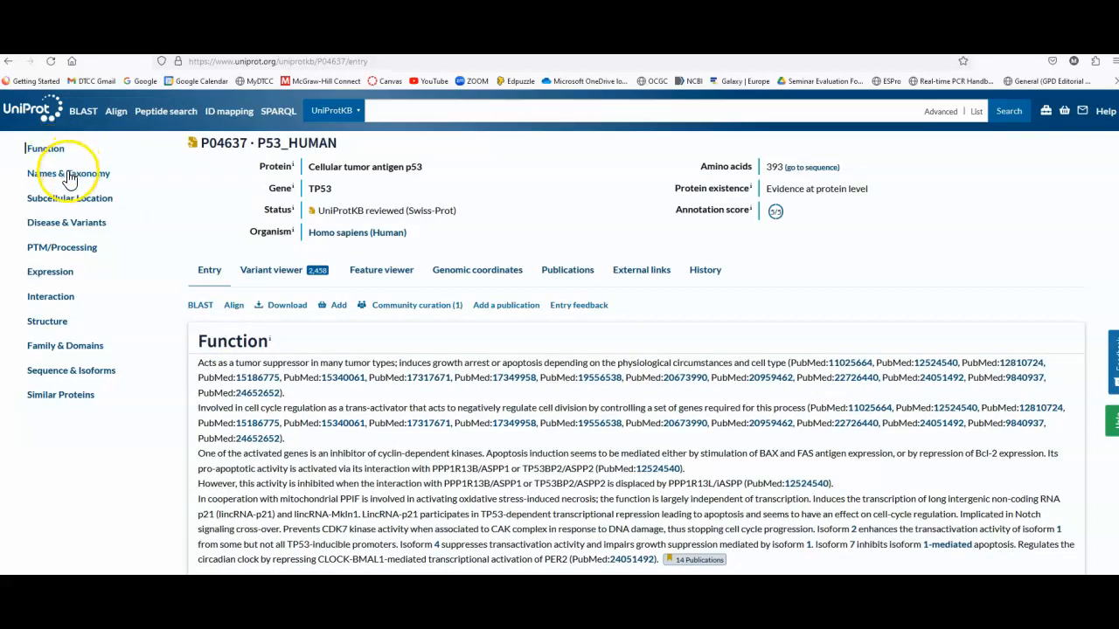
pyautogui.moveTo(57, 208)
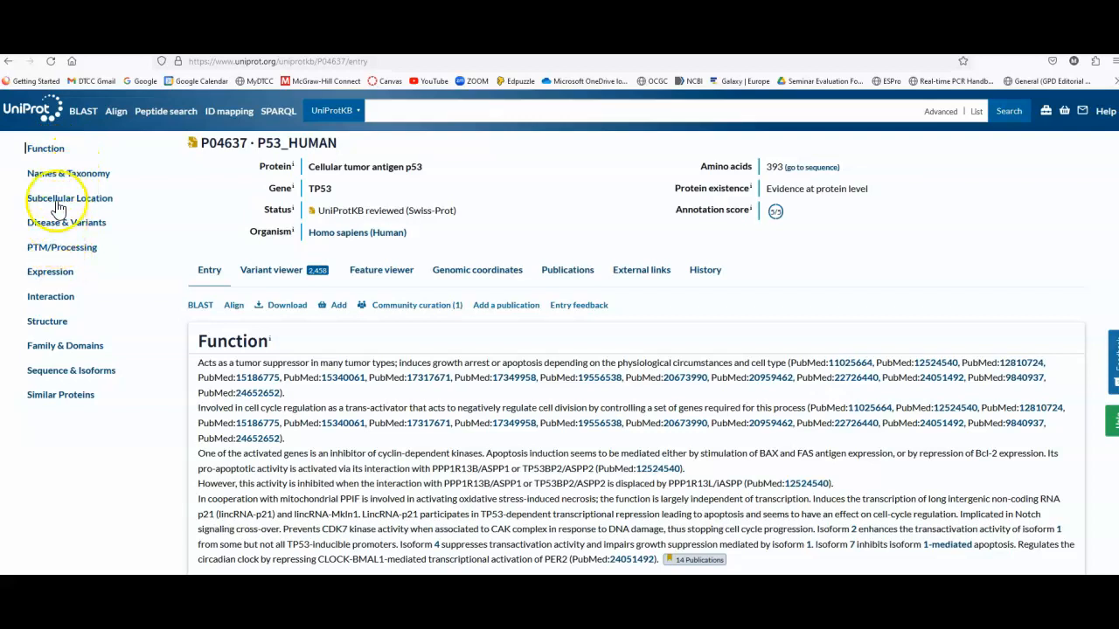
# Step: Read through P04637's Function section, then jump to Names & Taxonomy
pyautogui.scroll(-3)
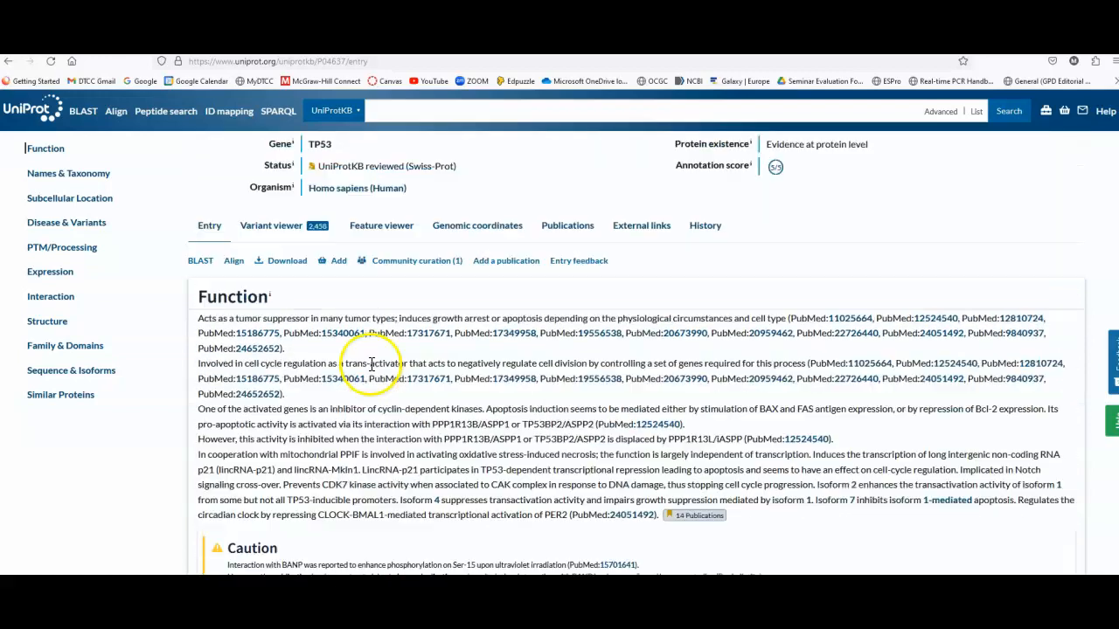
pyautogui.scroll(-3)
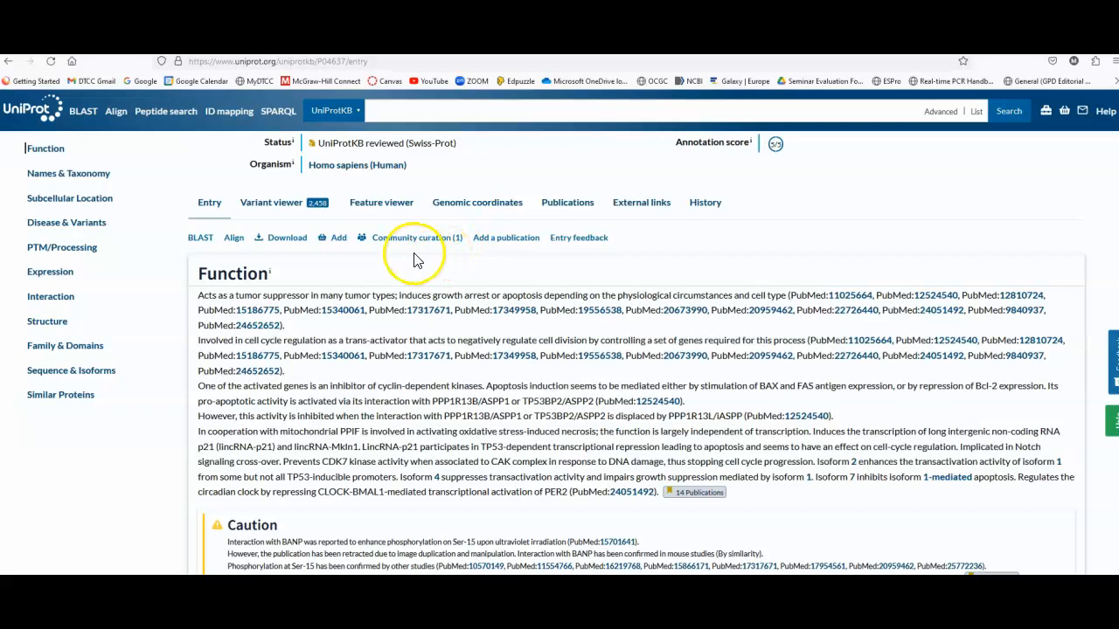
pyautogui.scroll(-3)
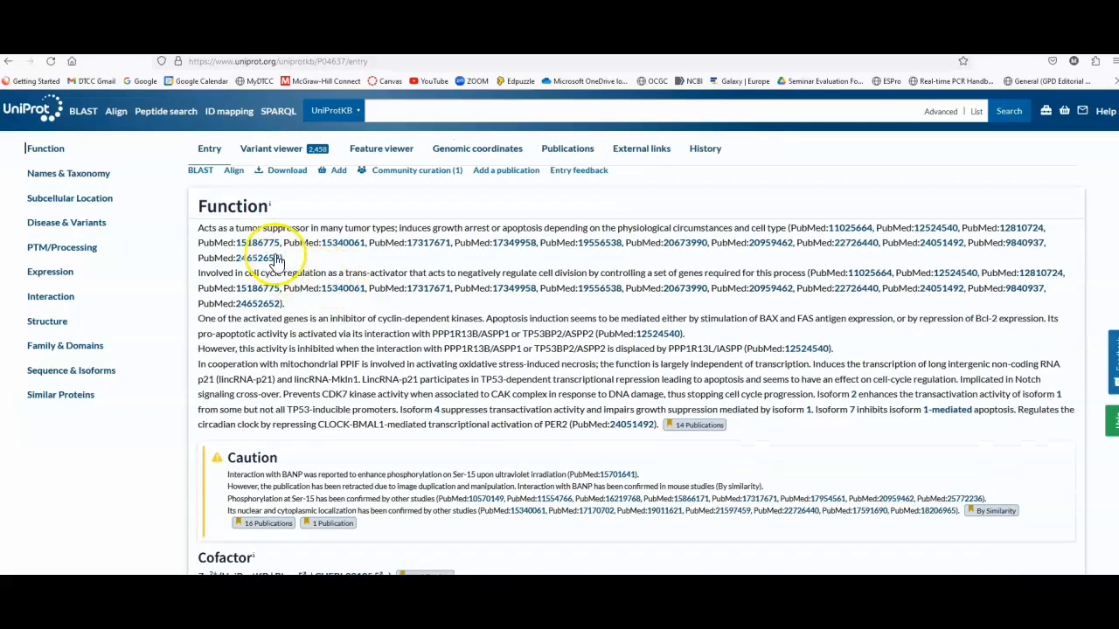
pyautogui.click(381, 148)
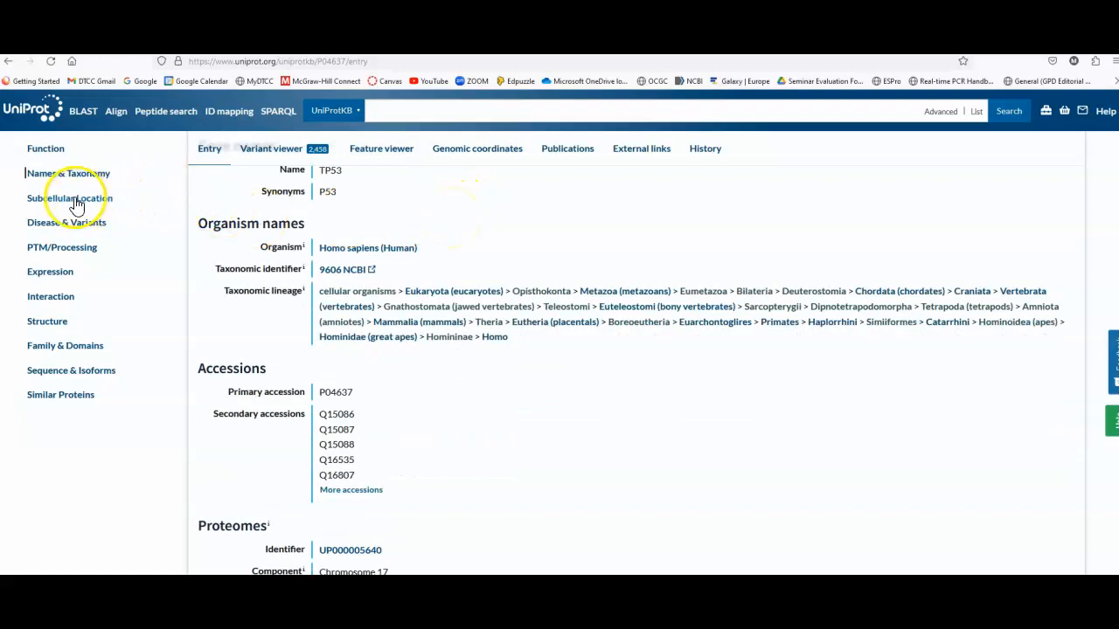
# Step: Show p53's Subcellular Location and expand the Nucleus supporting publication
pyautogui.click(69, 198)
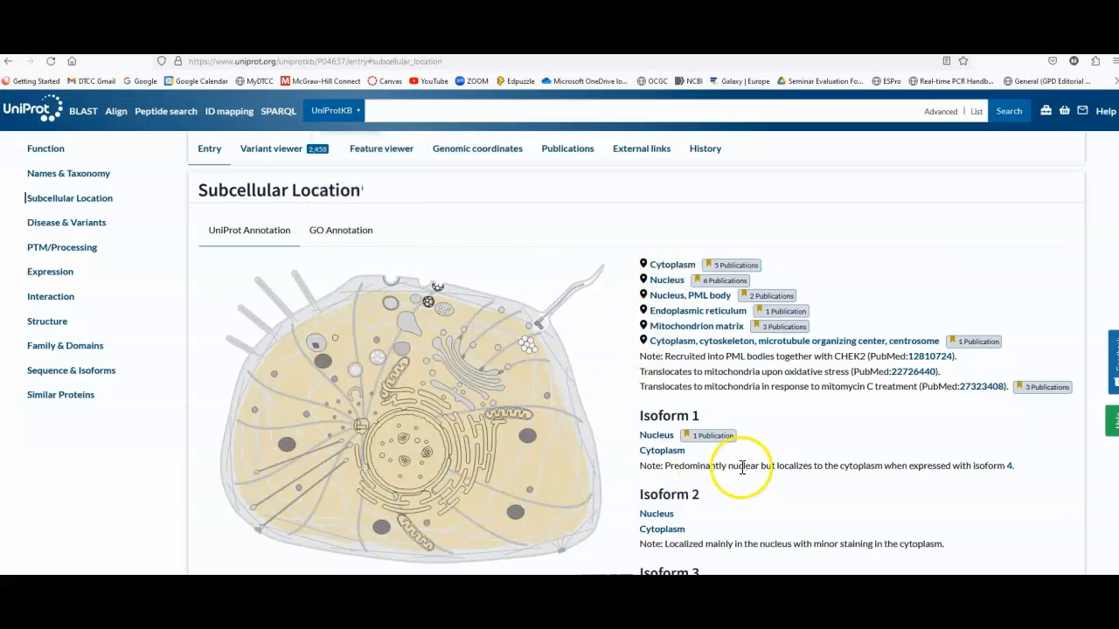
pyautogui.moveTo(926, 483)
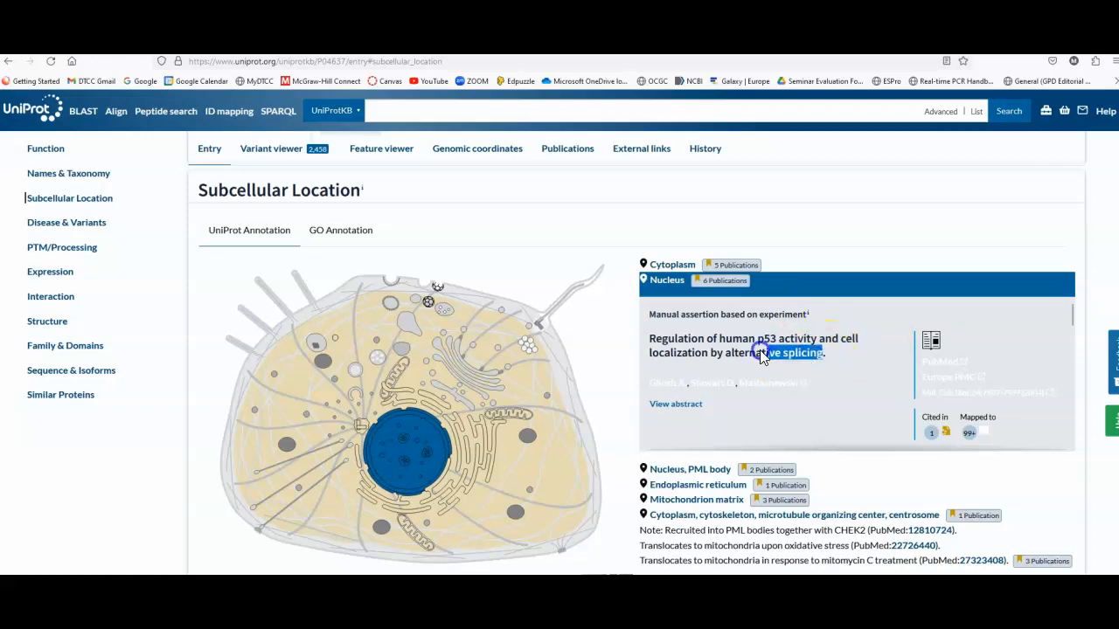
pyautogui.click(672, 264)
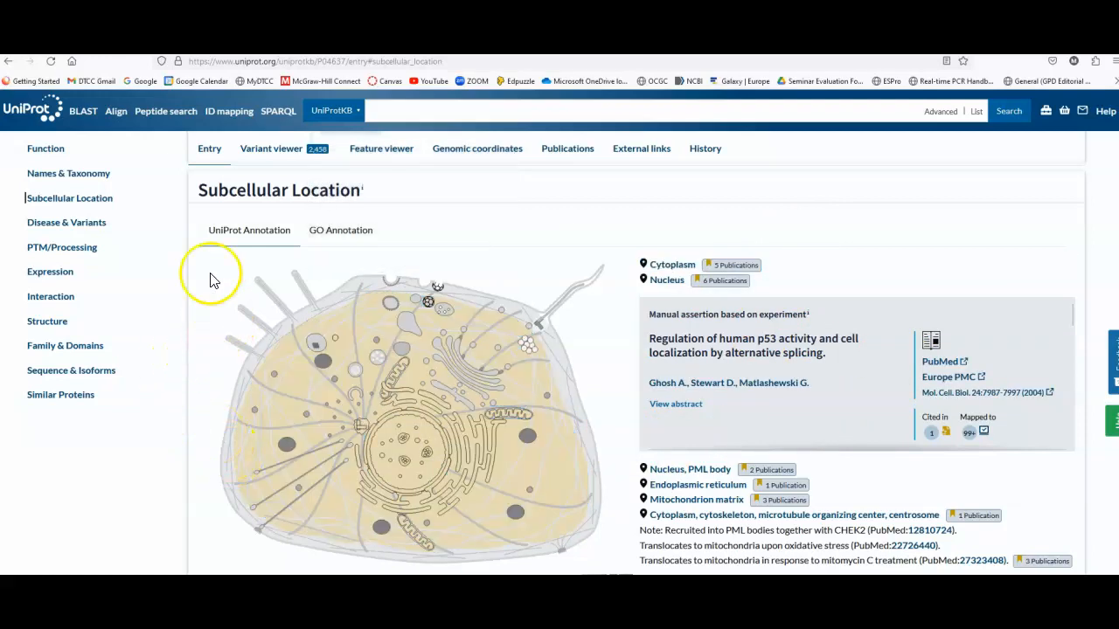
# Step: Jump through the Disease & Variants, PTM/Processing, Expression and Interaction sections
pyautogui.click(67, 222)
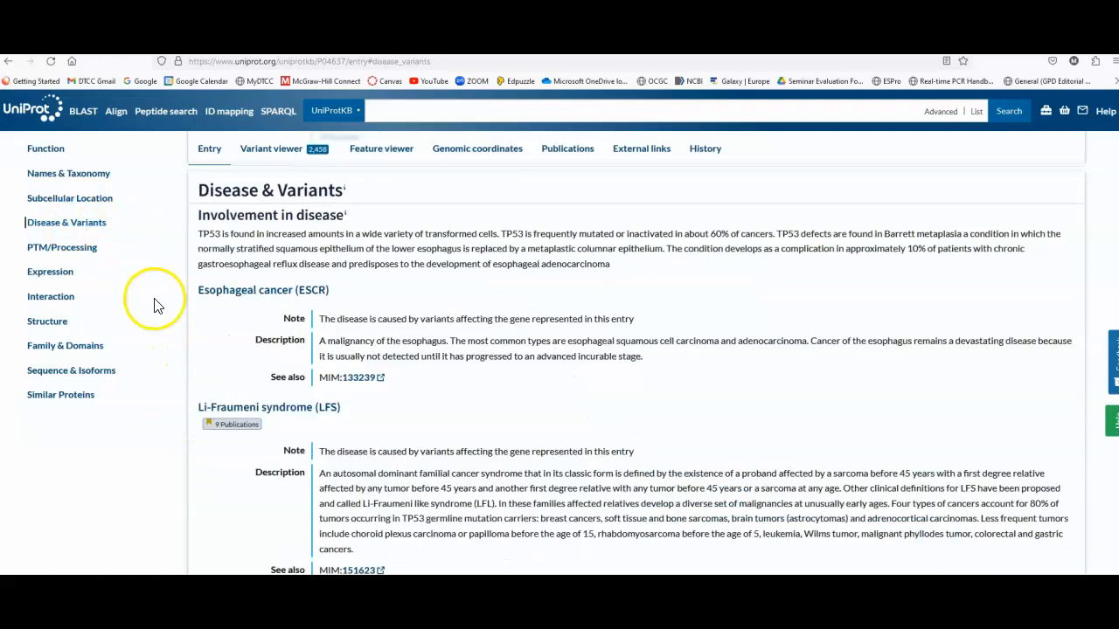
pyautogui.moveTo(229, 341)
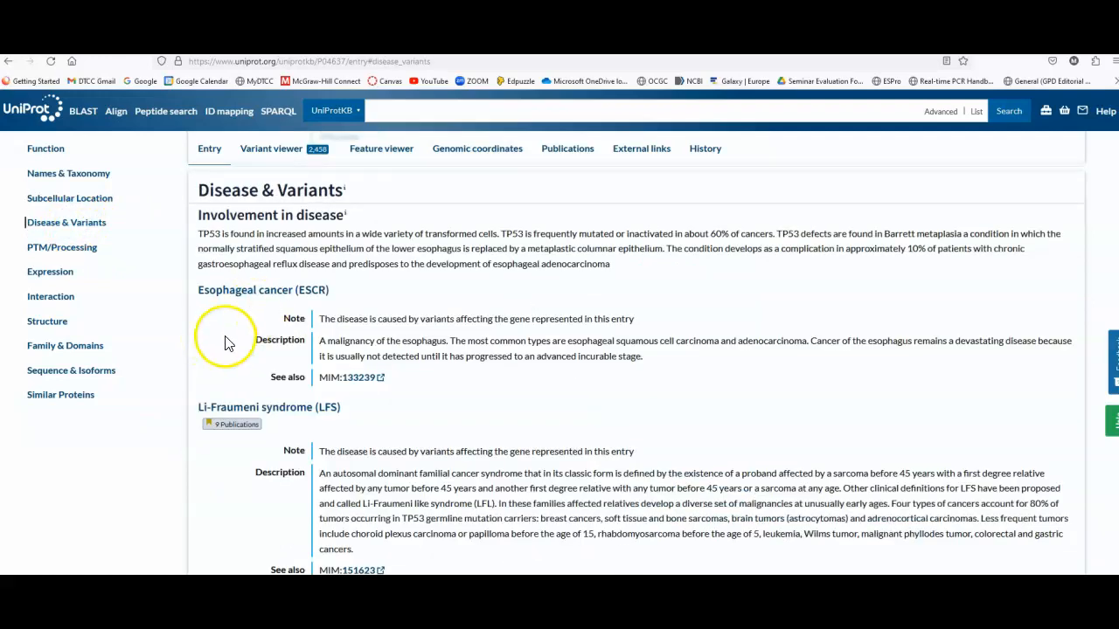
pyautogui.scroll(-3)
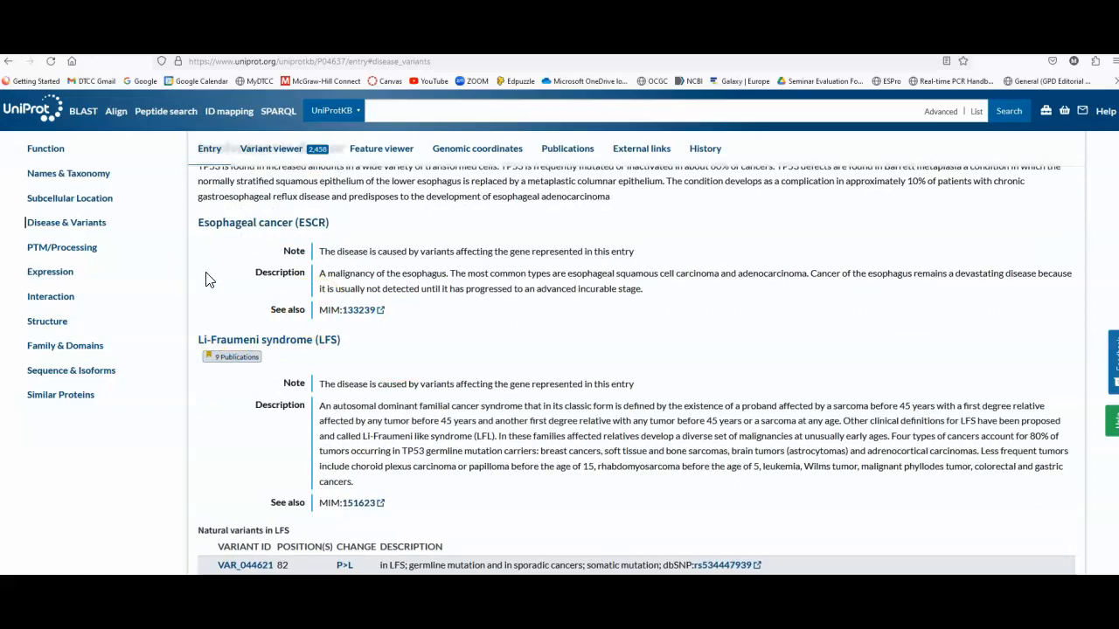
pyautogui.click(62, 248)
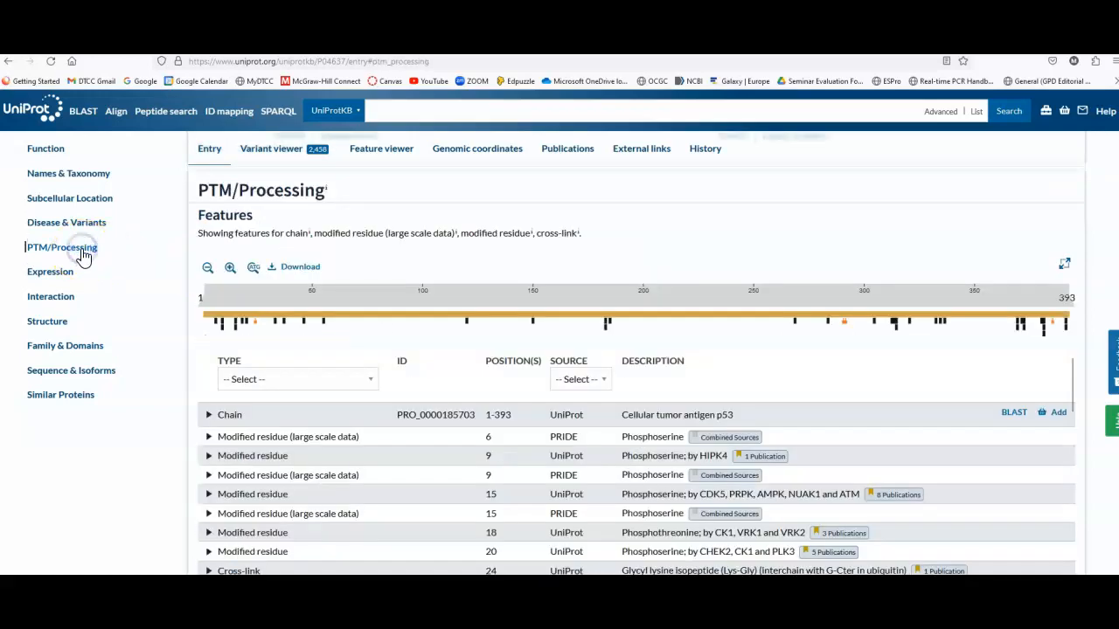
pyautogui.click(50, 271)
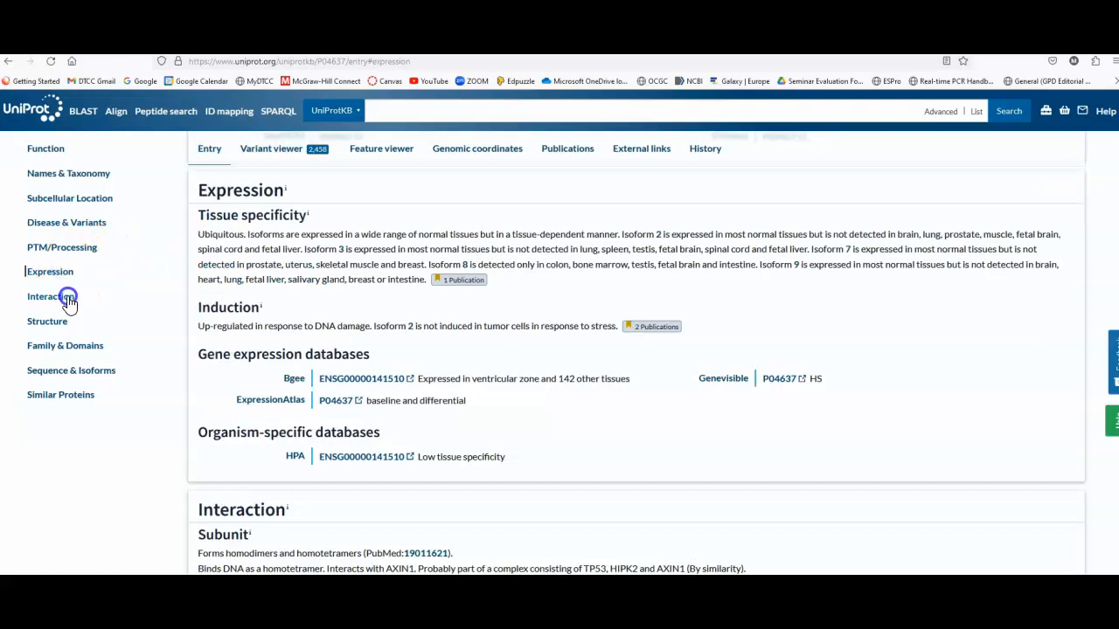
pyautogui.click(50, 296)
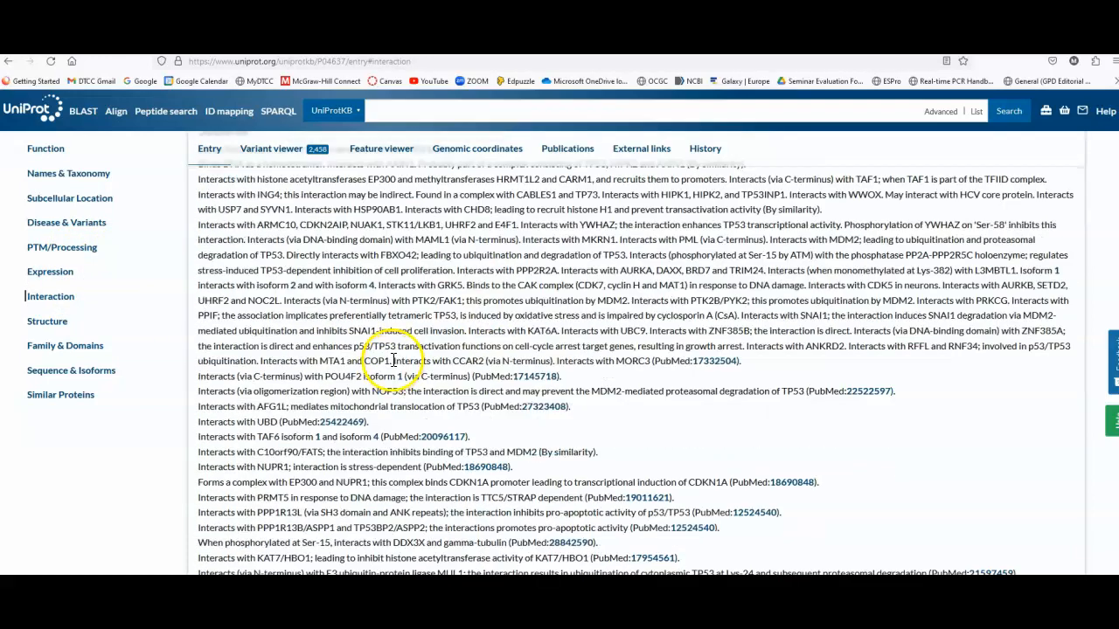
# Step: Reach the Structure section, glance at Family & Domains, and return to Structure
pyautogui.scroll(-3)
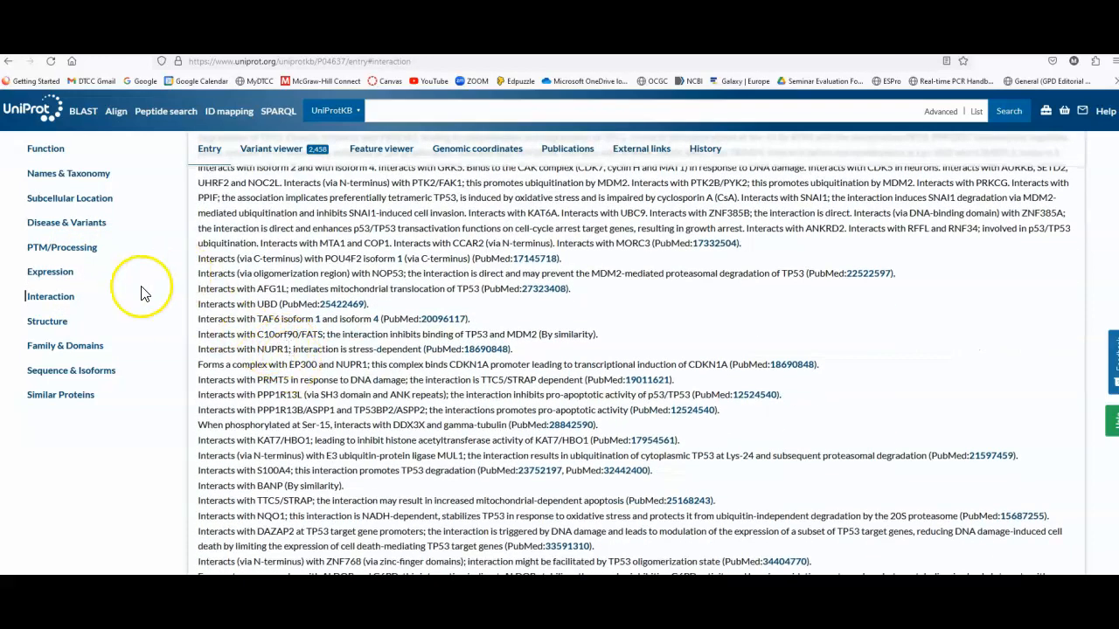
pyautogui.click(47, 320)
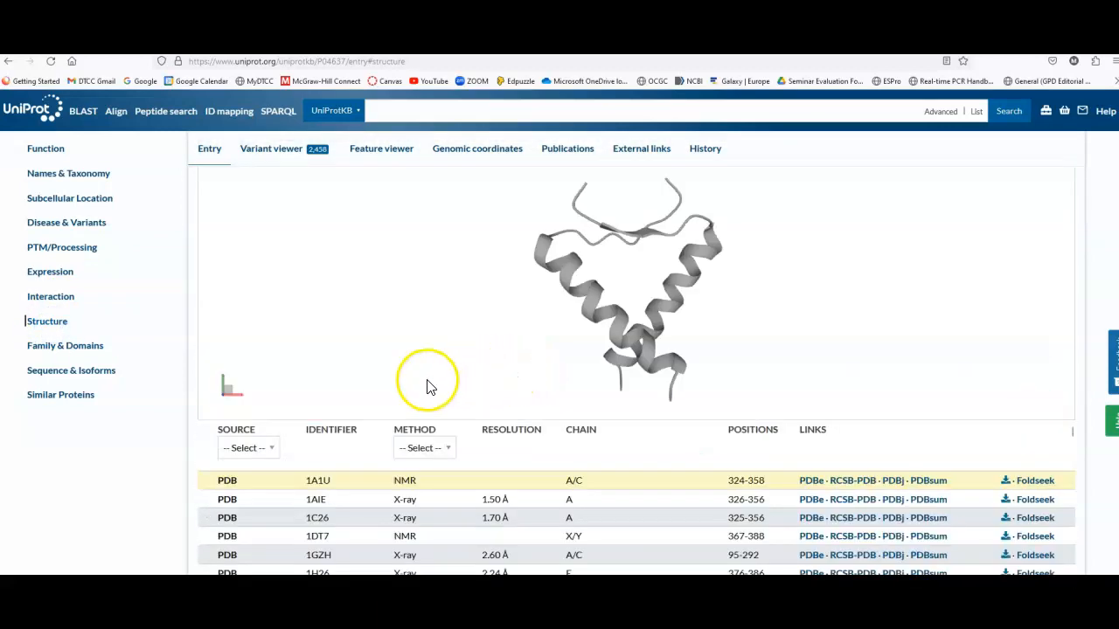
pyautogui.click(65, 345)
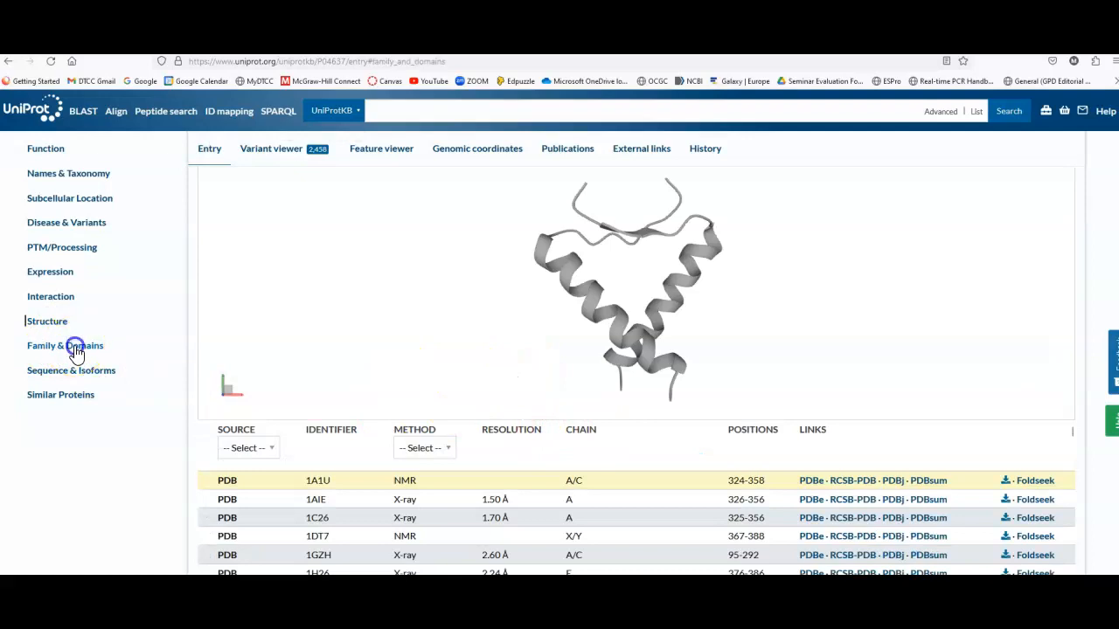
pyautogui.click(47, 321)
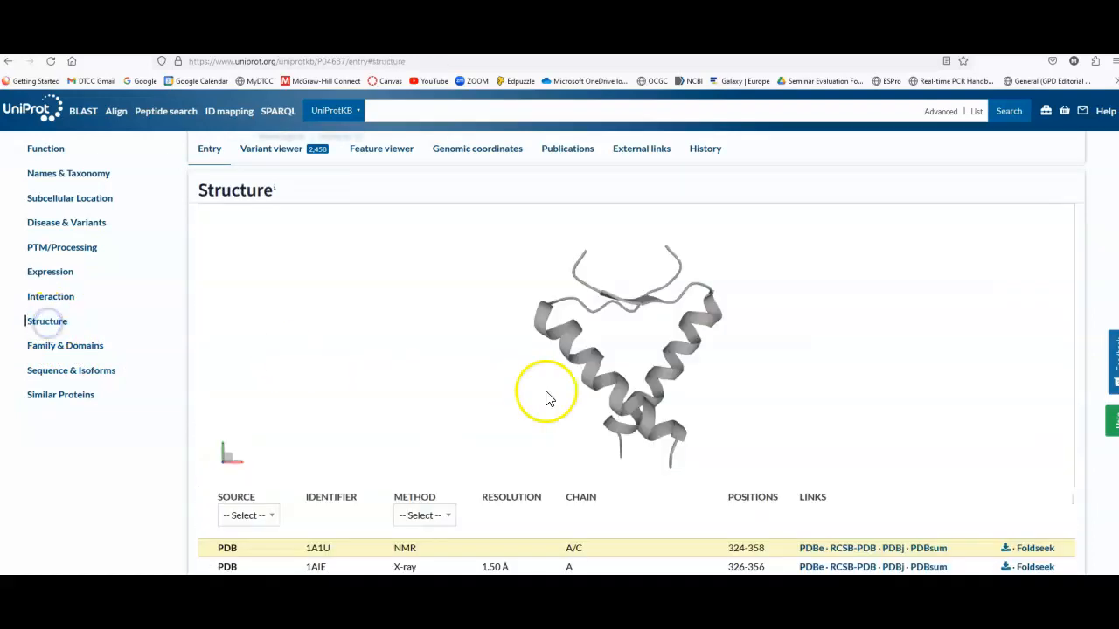
pyautogui.moveTo(682, 371)
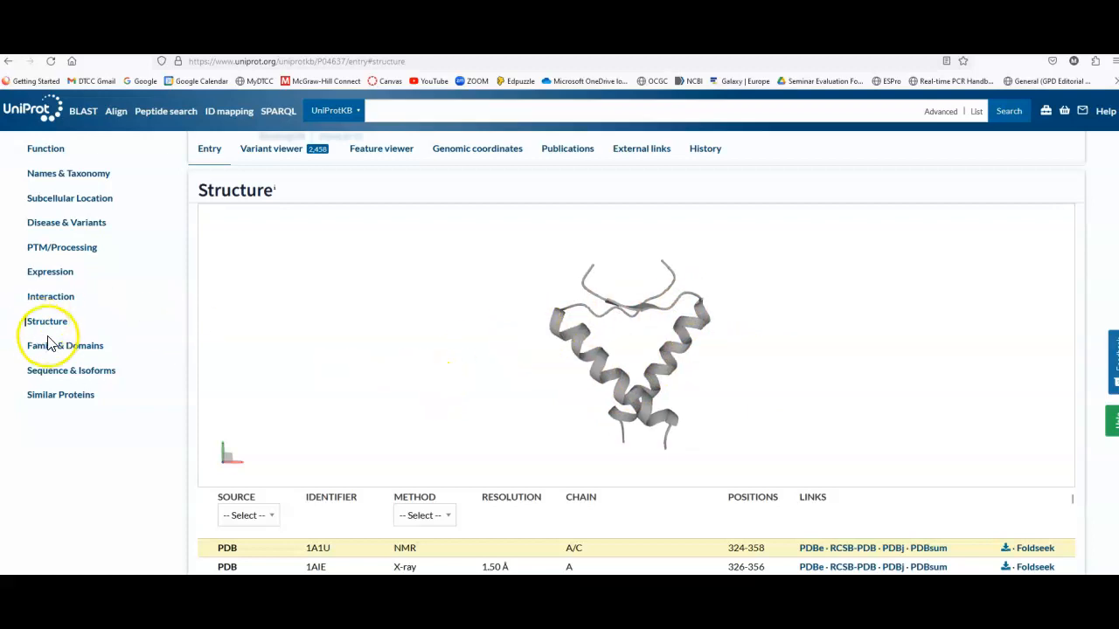
# Step: Open Family & Domains and scroll through its regions, motifs and compositional biases
pyautogui.click(64, 345)
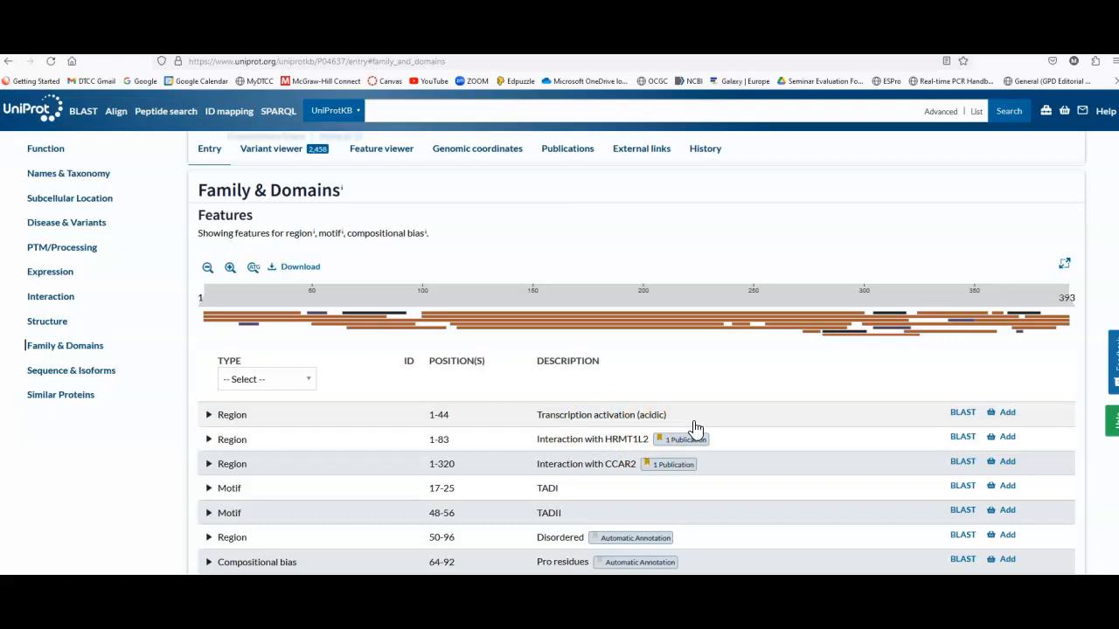
pyautogui.scroll(-3)
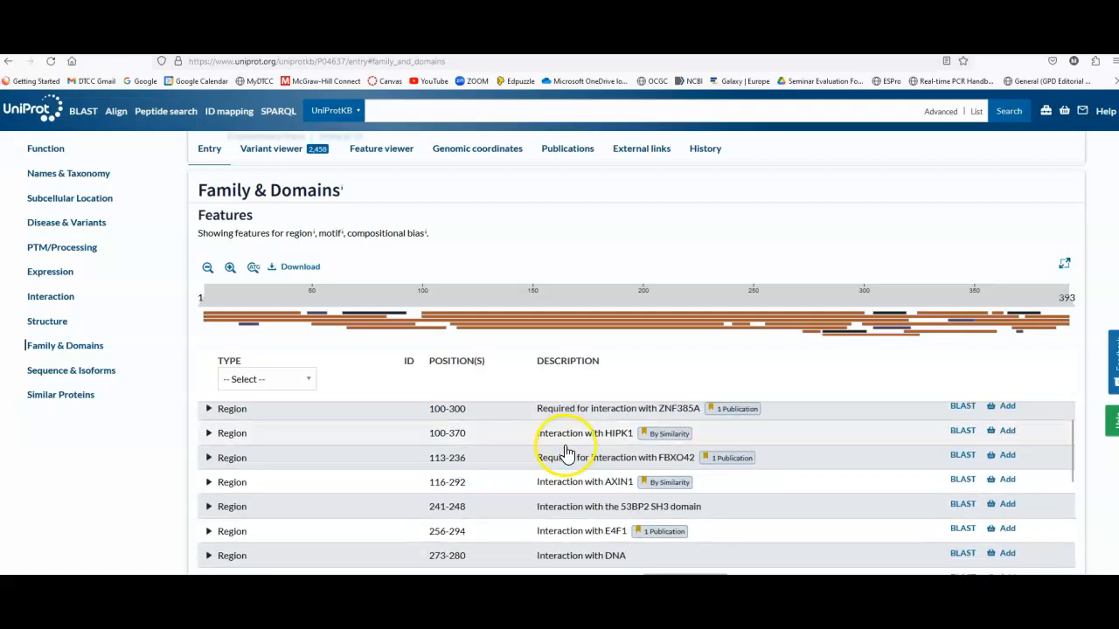
pyautogui.scroll(-3)
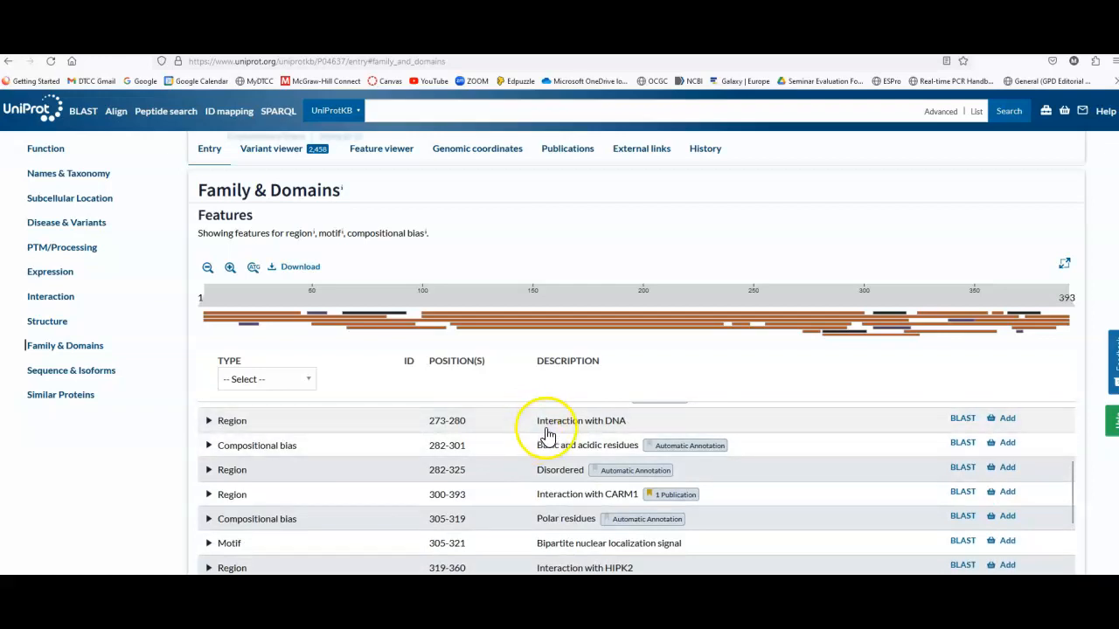
pyautogui.scroll(-3)
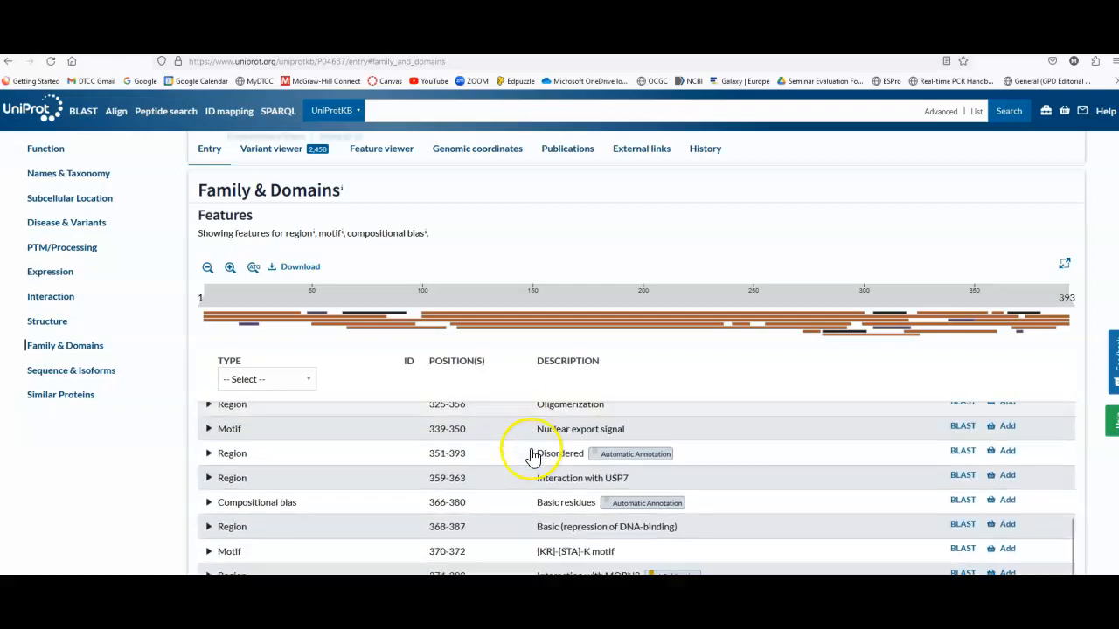
pyautogui.moveTo(504, 513)
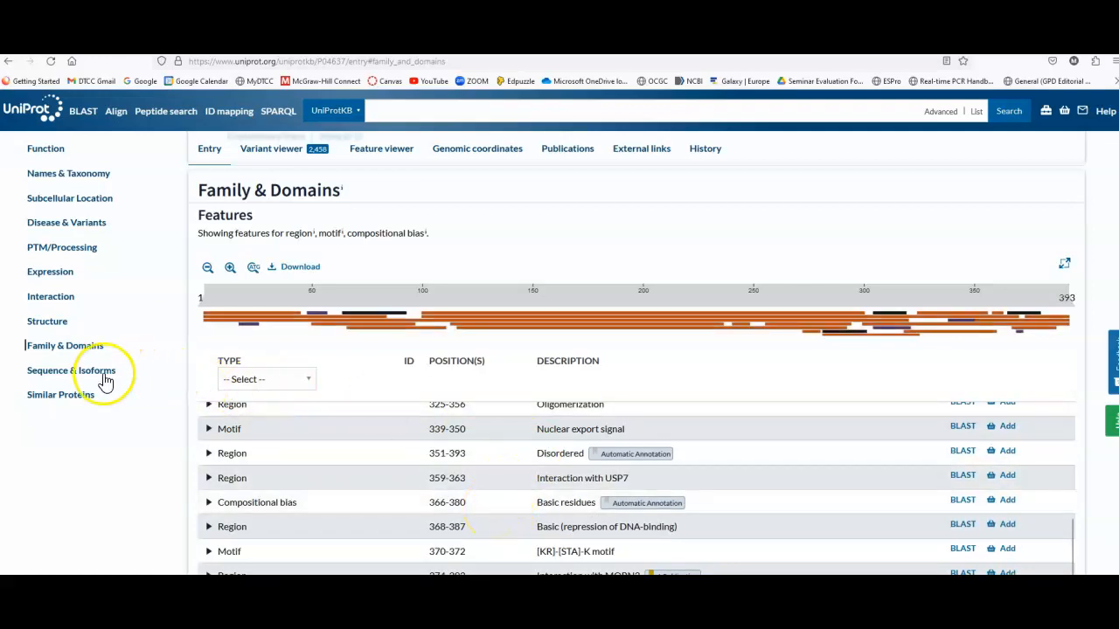
# Step: Jump to Sequence & Isoforms, showing 9 isoforms and the 393-residue canonical sequence
pyautogui.click(71, 369)
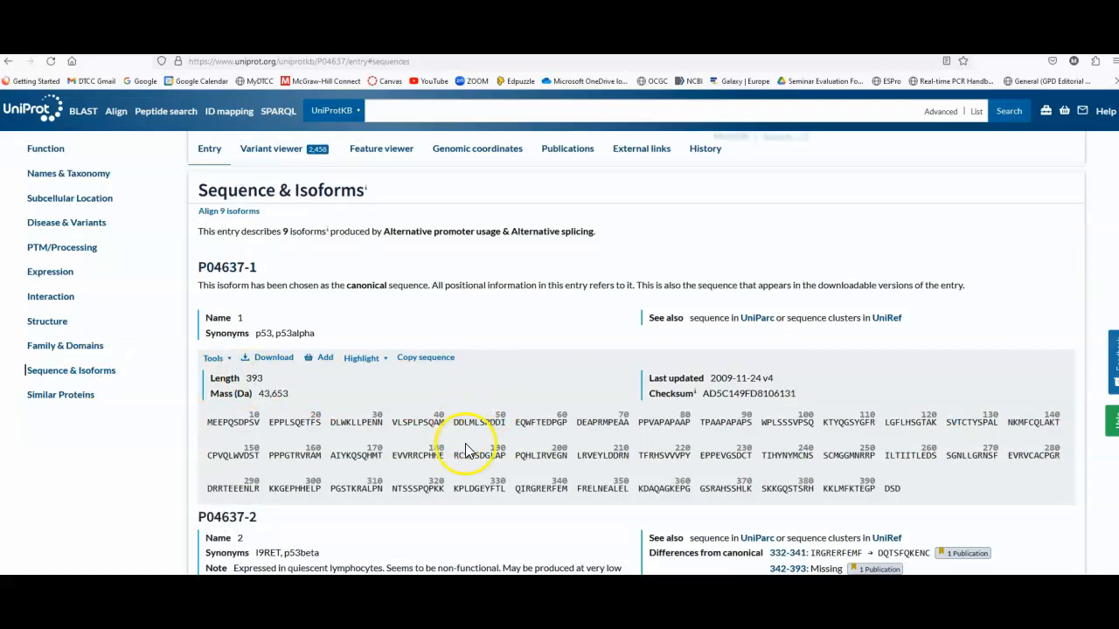
pyautogui.scroll(-3)
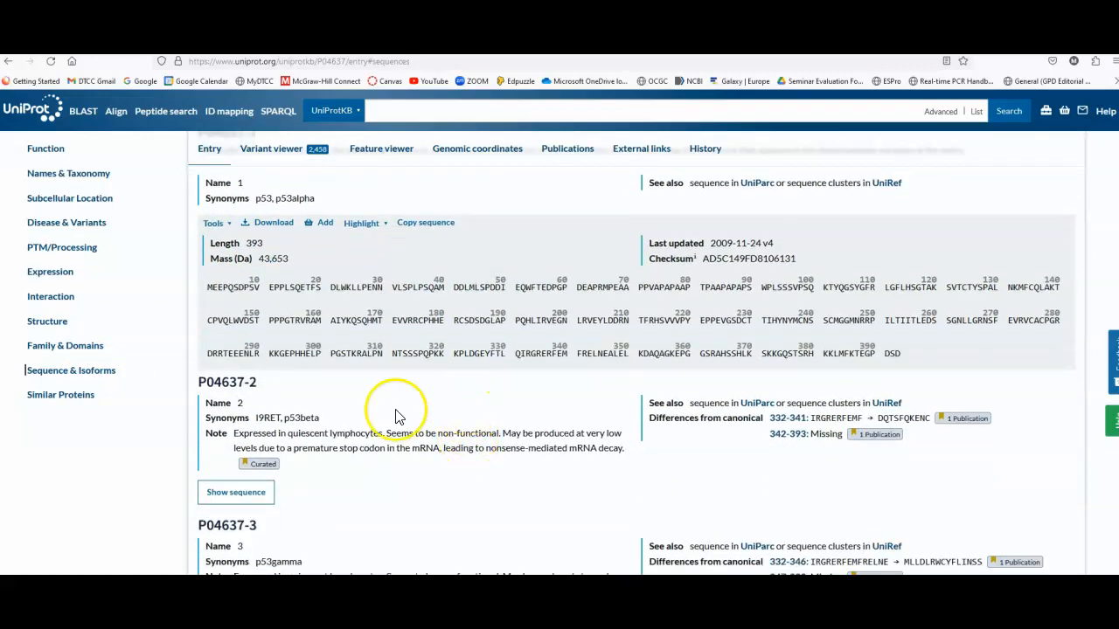
pyautogui.moveTo(399, 422)
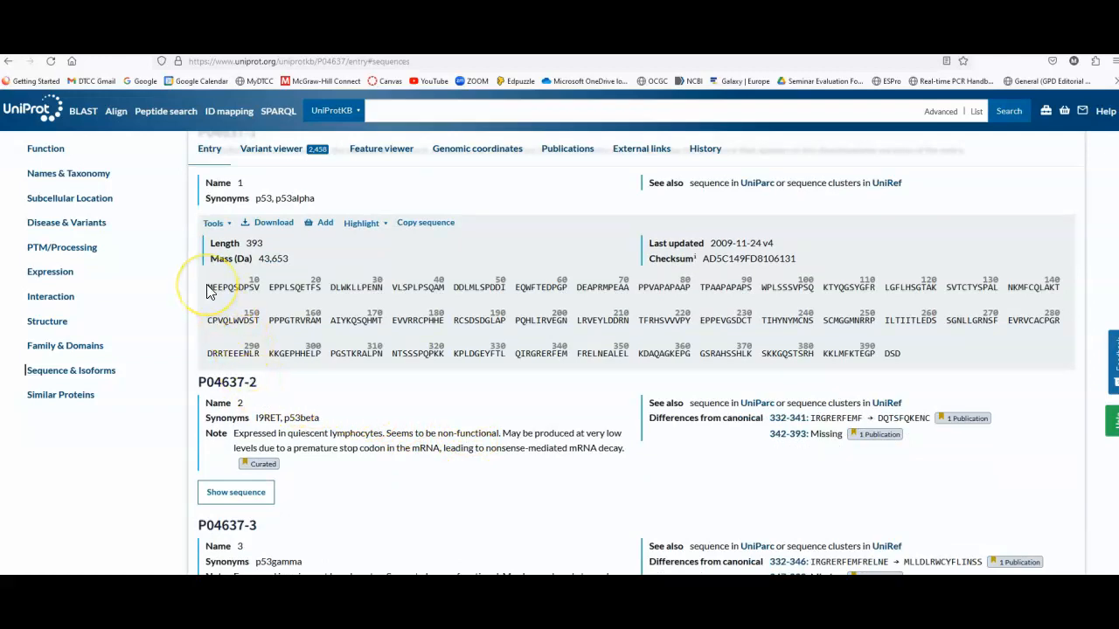
pyautogui.moveTo(279, 353)
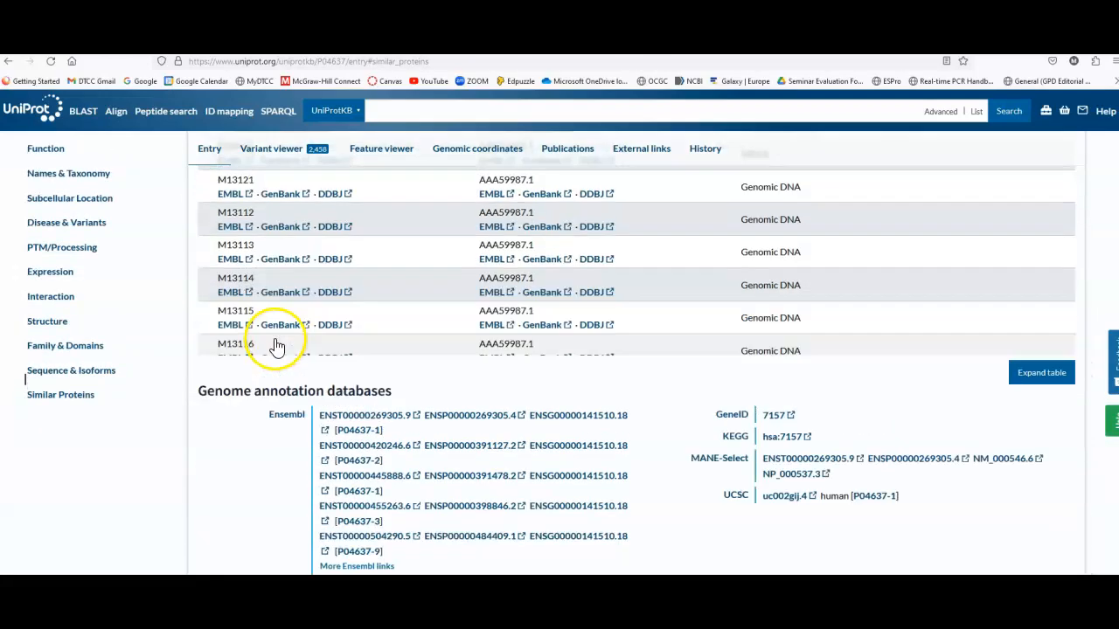
pyautogui.scroll(-3)
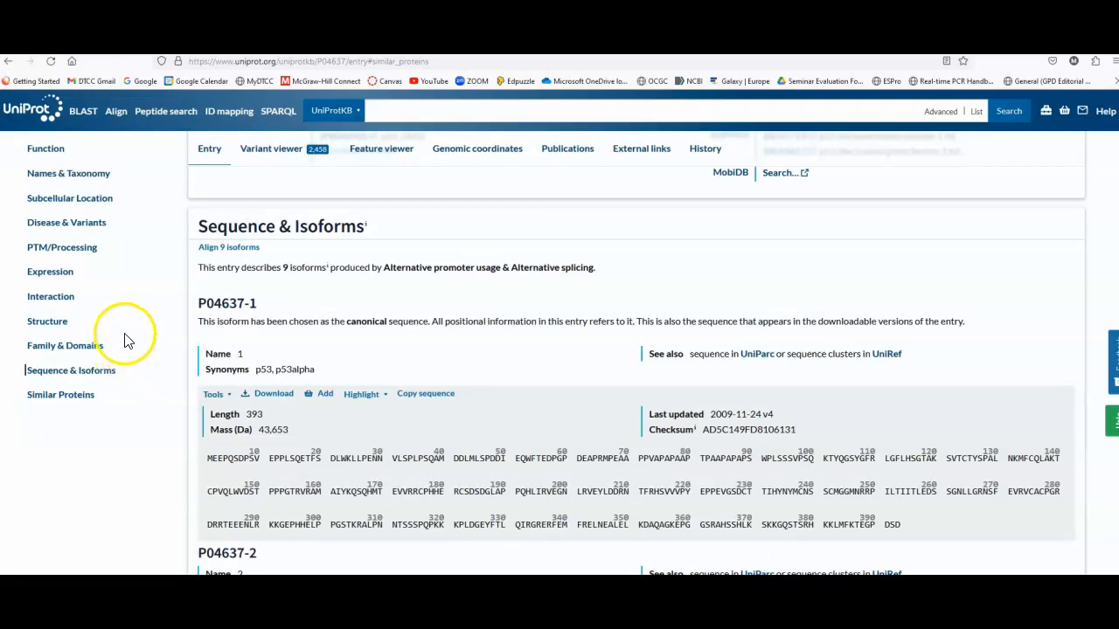
pyautogui.moveTo(147, 317)
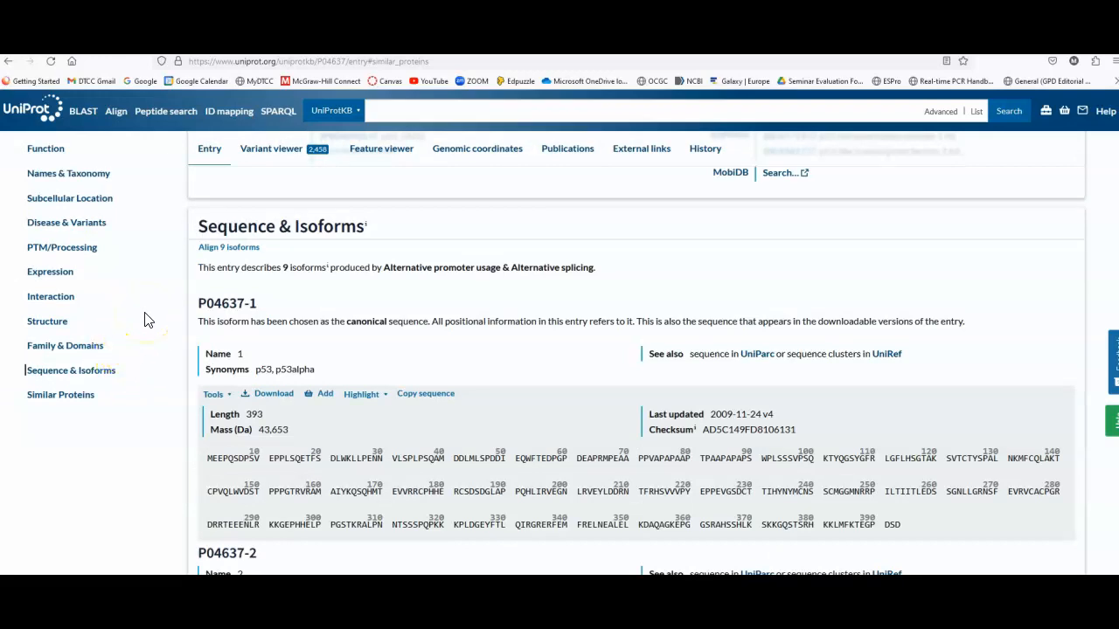